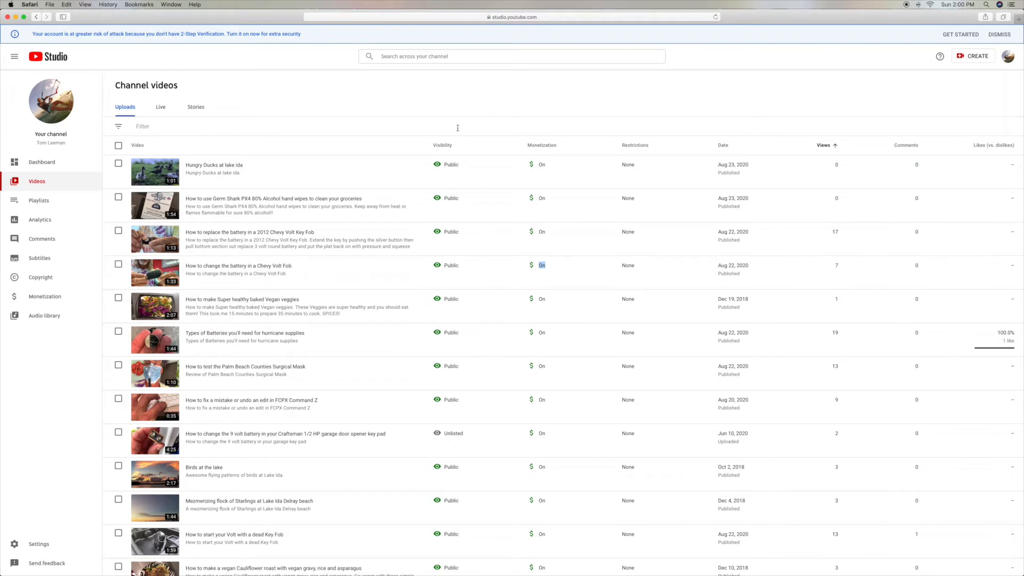
{"action": "mouse_move", "coordinate": [643, 107]}
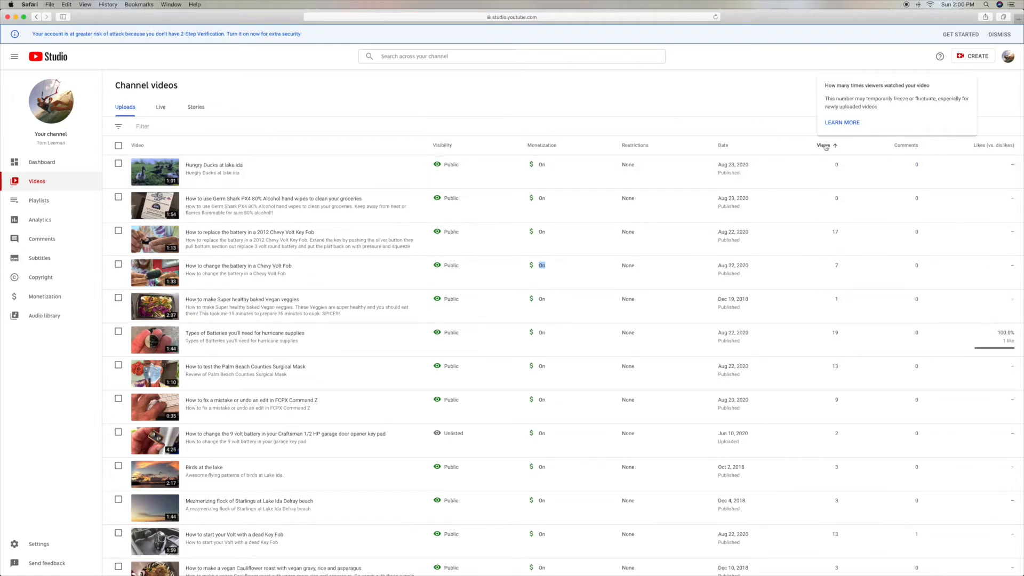
Sort the video list by the Date column, toggling through oldest-first and back.
{"action": "left_click", "coordinate": [723, 145]}
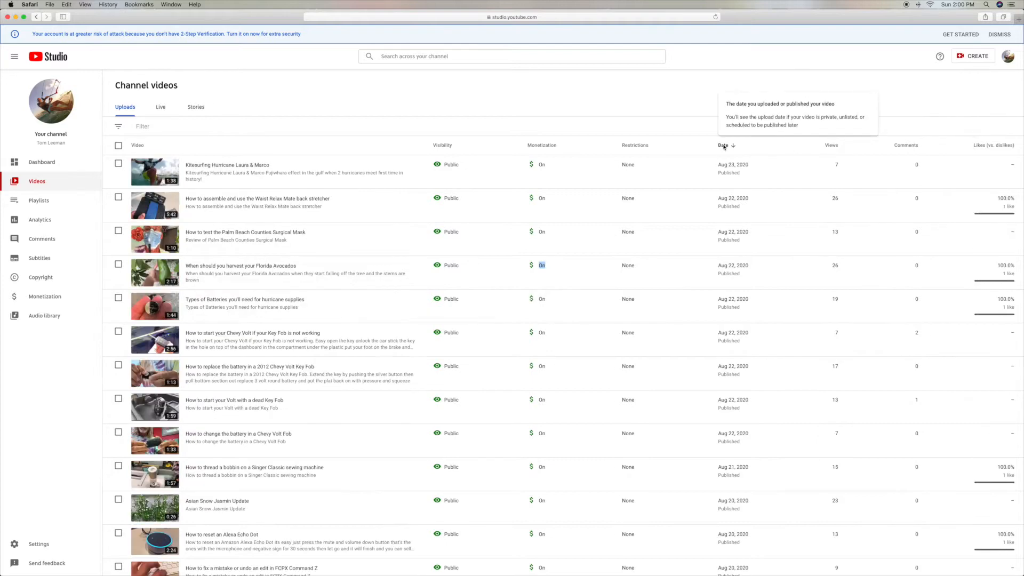
{"action": "left_click", "coordinate": [723, 145]}
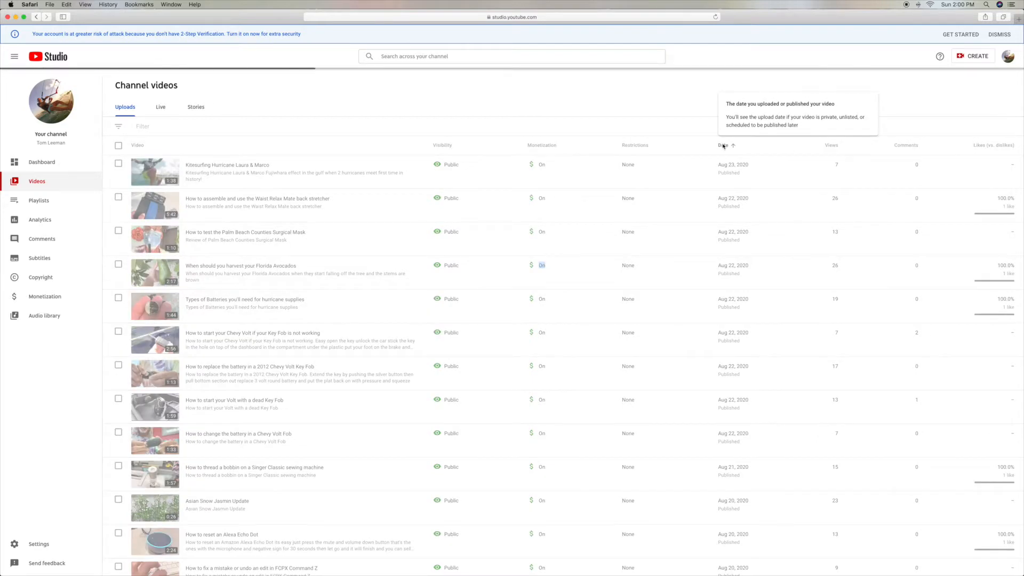
{"action": "left_click", "coordinate": [722, 145]}
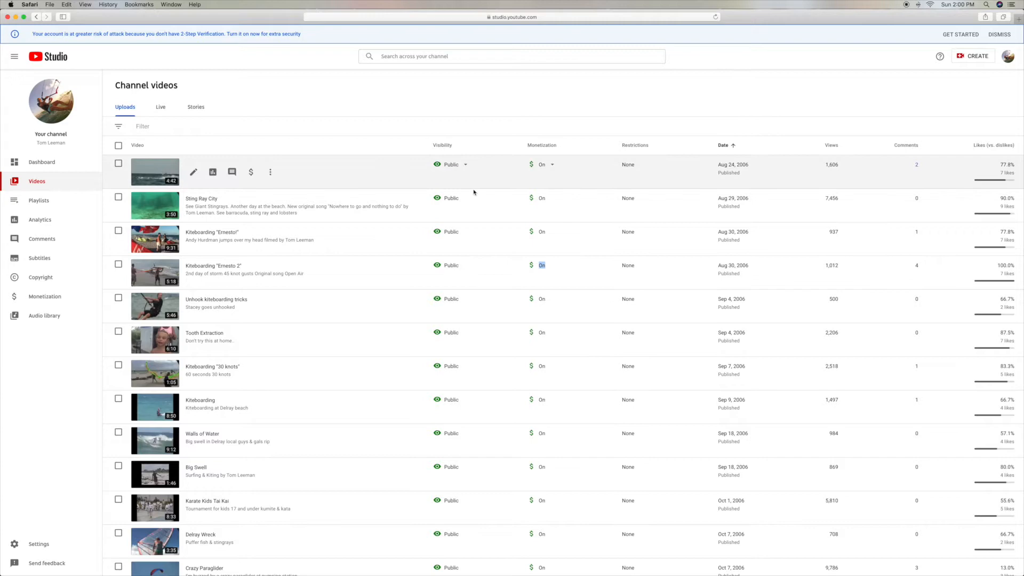
{"action": "mouse_move", "coordinate": [724, 145]}
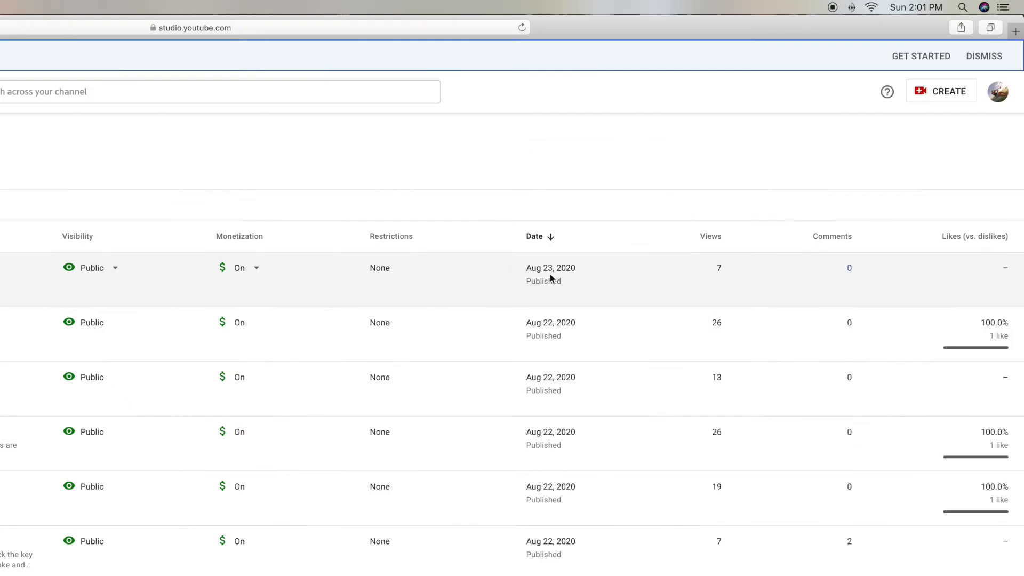
{"action": "mouse_move", "coordinate": [744, 207]}
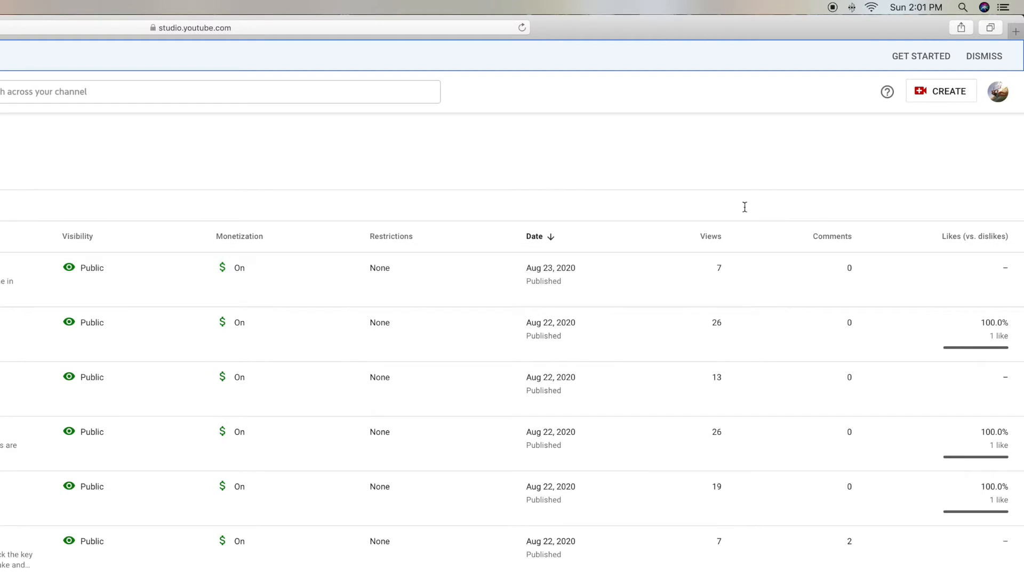
Sort the video list by Views in ascending order, least-watched first.
{"action": "left_click", "coordinate": [697, 236]}
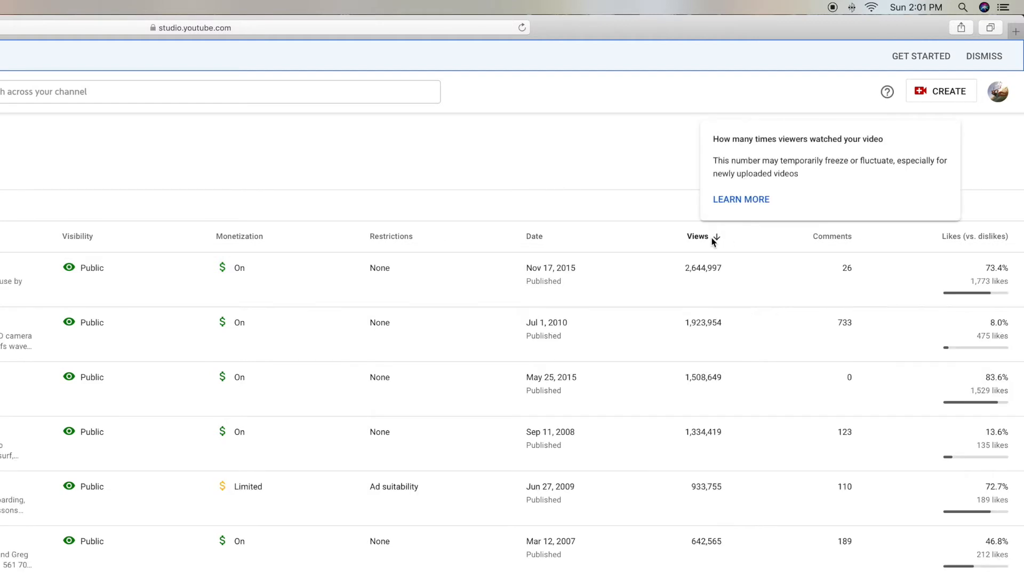
{"action": "left_click", "coordinate": [698, 236]}
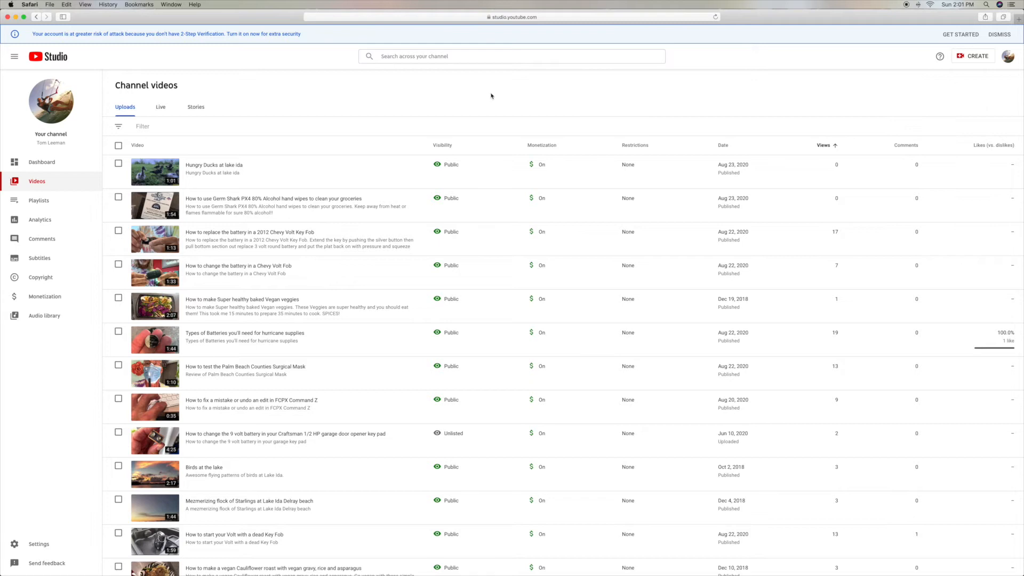
{"action": "mouse_move", "coordinate": [473, 99]}
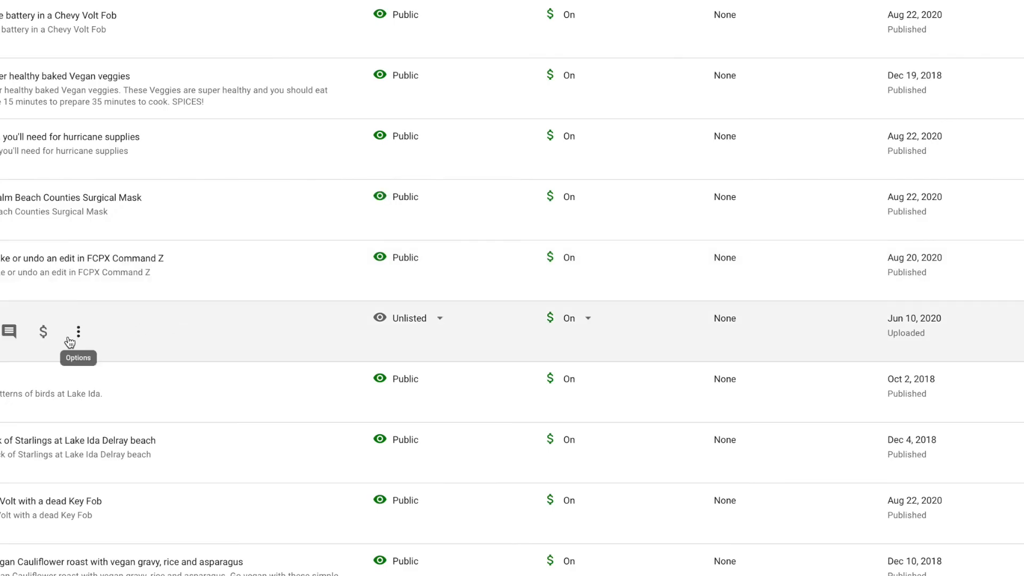
{"action": "mouse_move", "coordinate": [440, 320]}
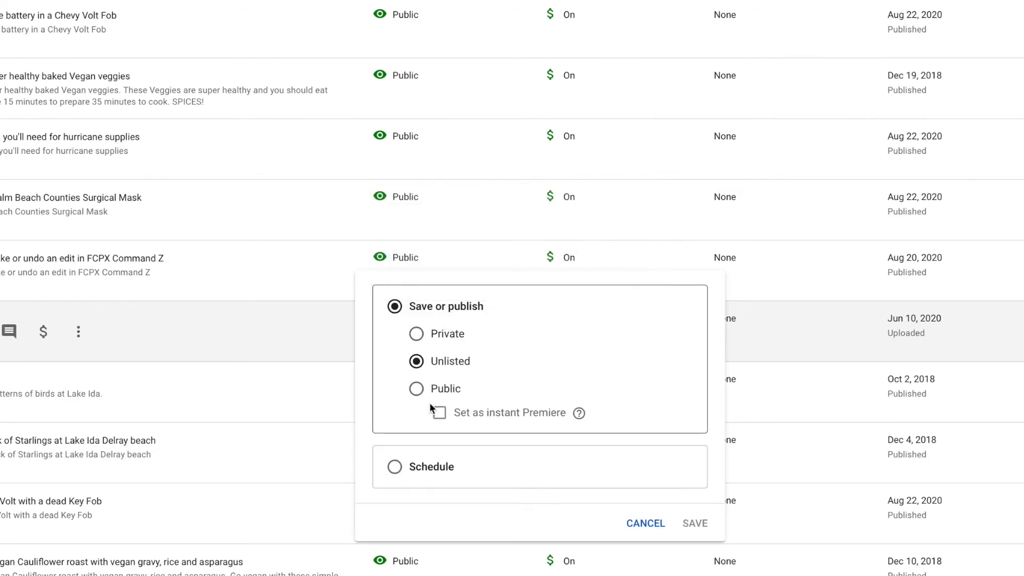
Change the Craftsman garage door opener battery video's visibility from Unlisted to Public.
{"action": "left_click", "coordinate": [416, 388]}
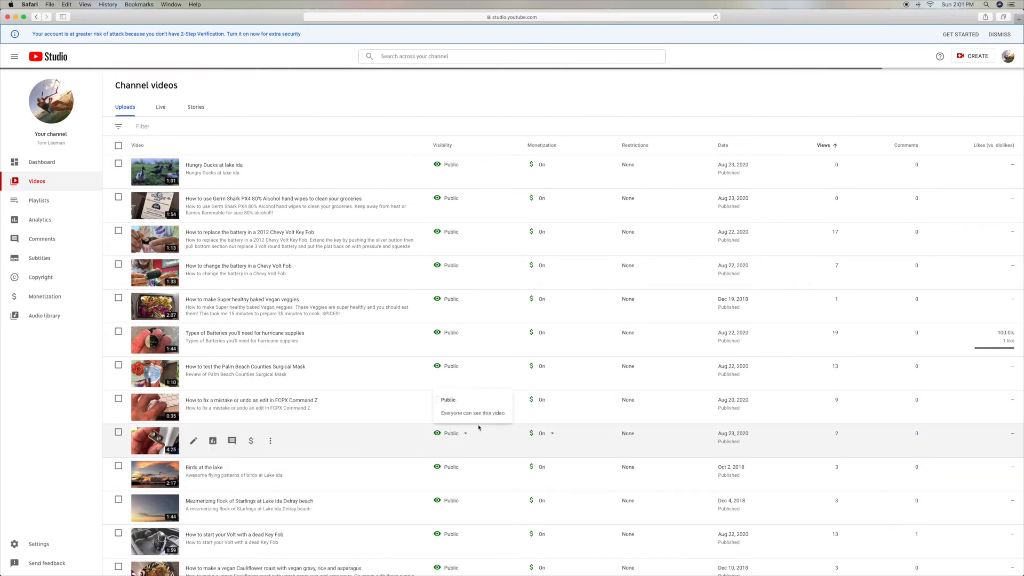
{"action": "scroll", "scroll_direction": "down", "scroll_amount": 3}
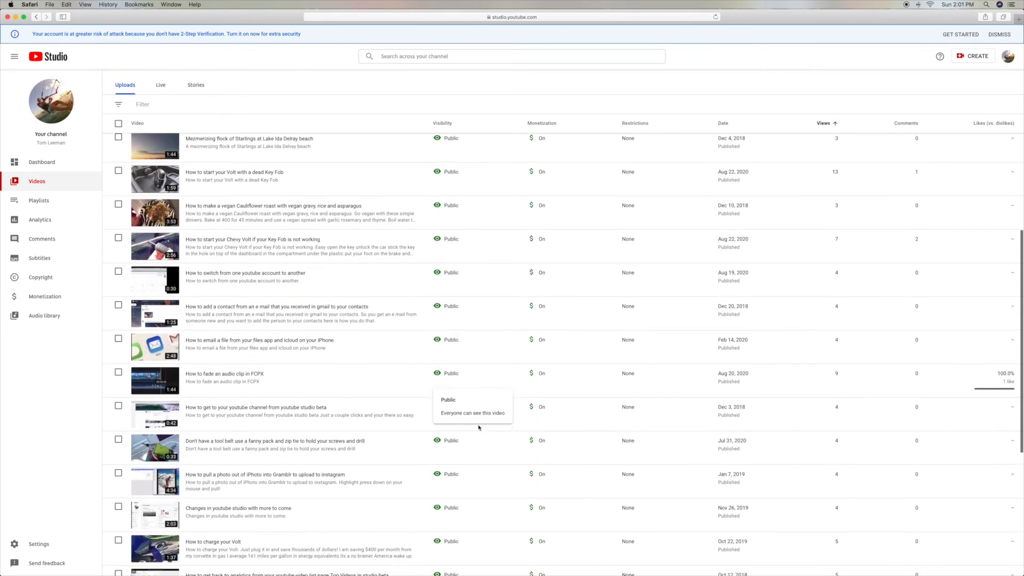
{"action": "scroll", "scroll_direction": "down", "scroll_amount": 3}
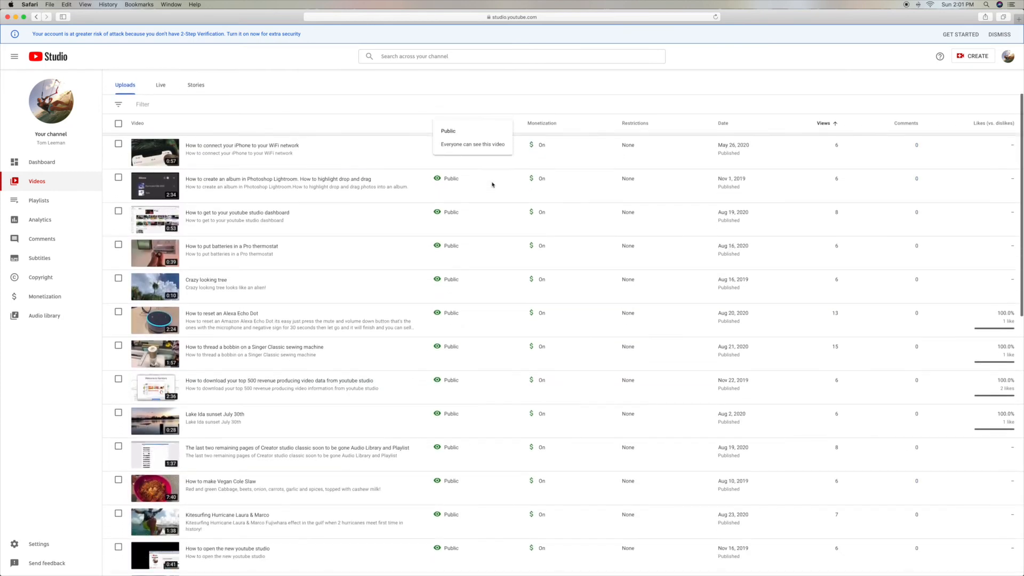
{"action": "scroll", "scroll_direction": "down", "scroll_amount": 3}
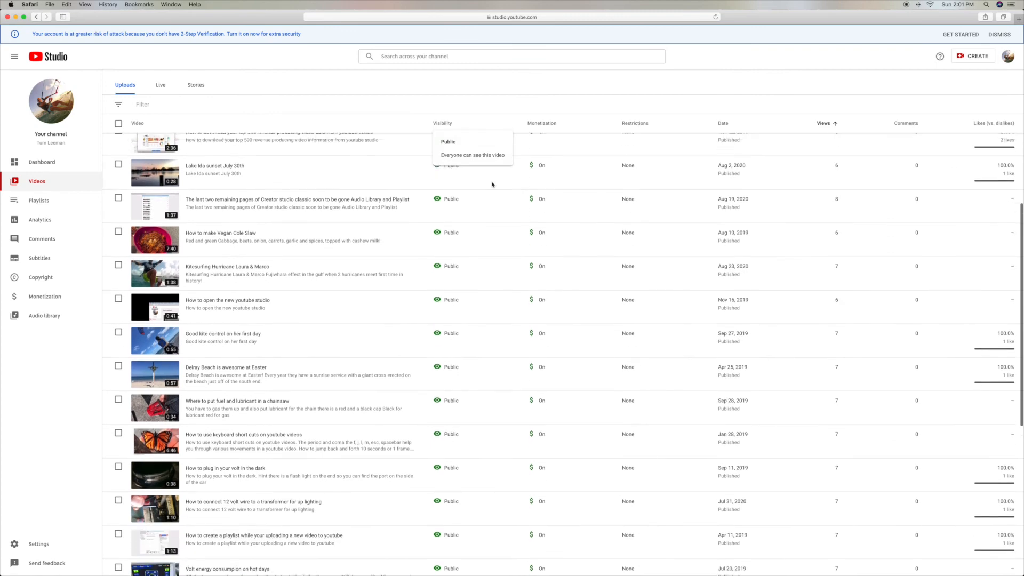
{"action": "scroll", "scroll_direction": "down", "scroll_amount": 3}
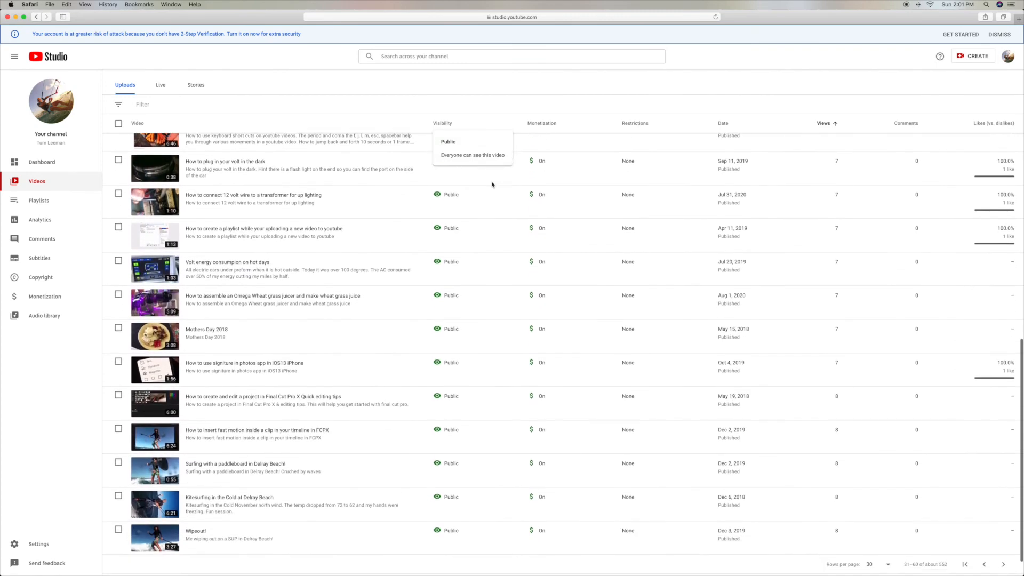
{"action": "scroll", "scroll_direction": "up", "scroll_amount": 3}
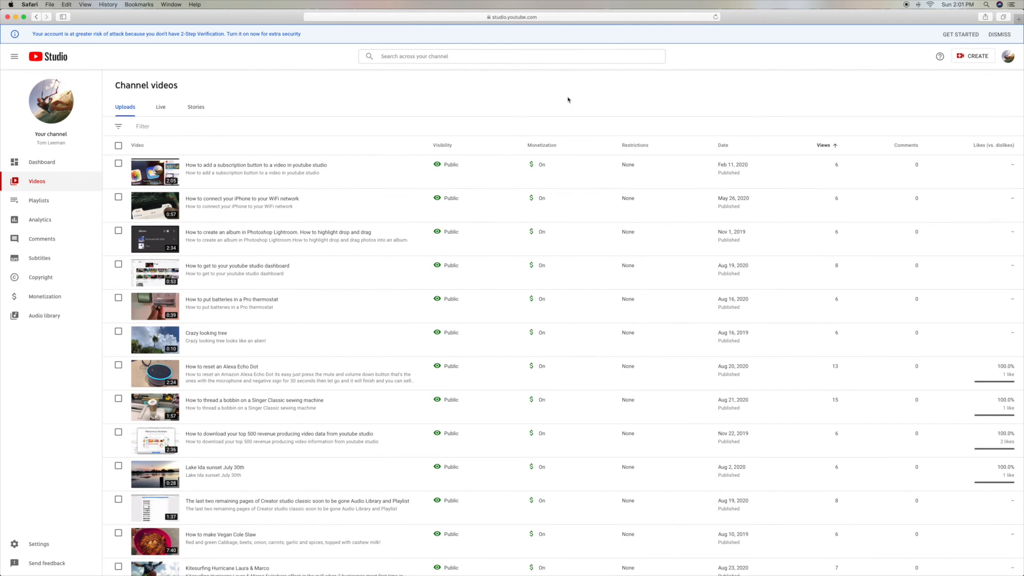
{"action": "mouse_move", "coordinate": [817, 90]}
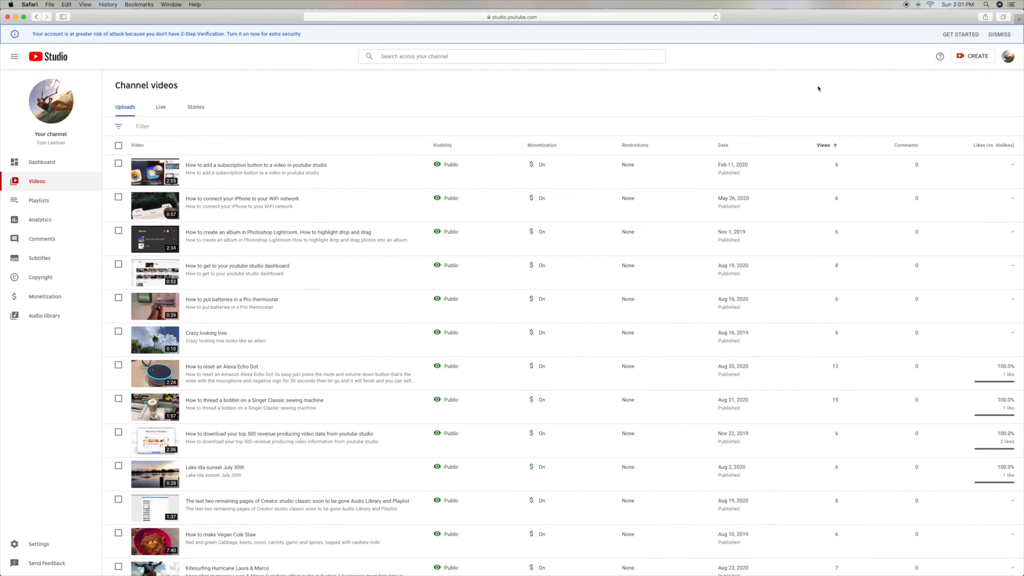